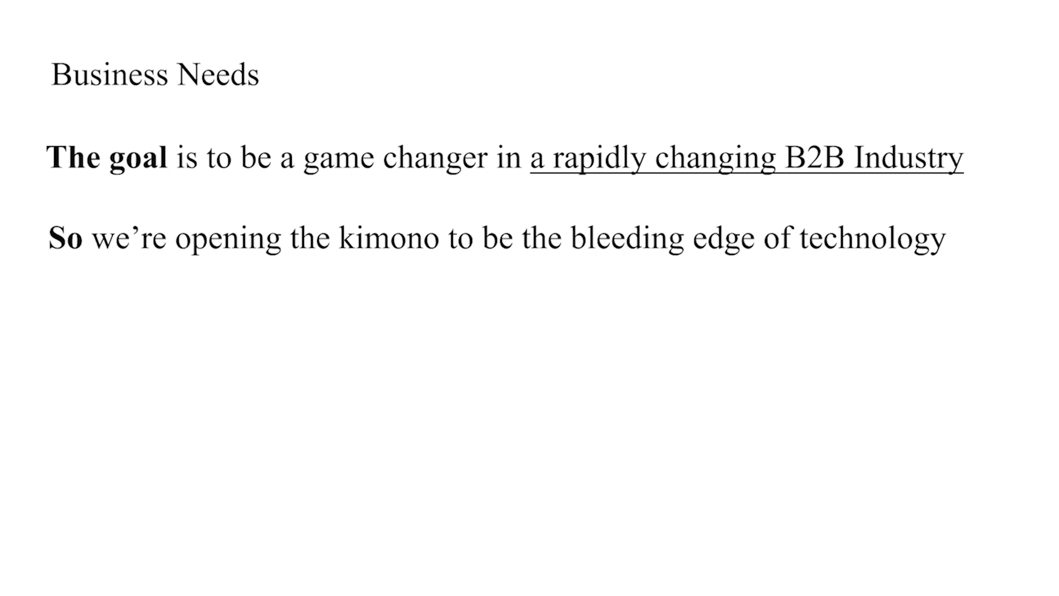
type("For pet food.")
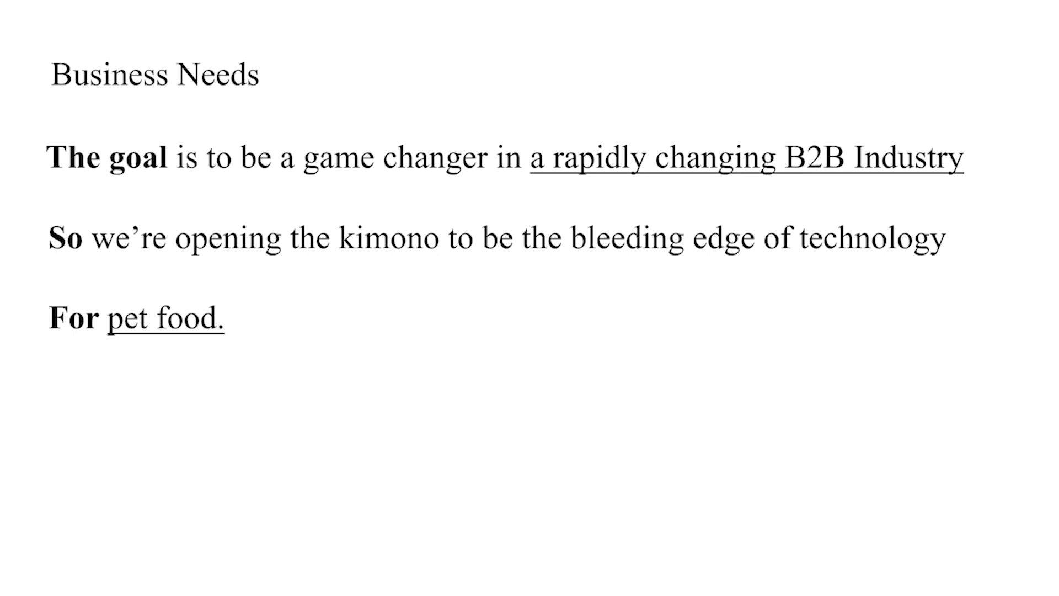